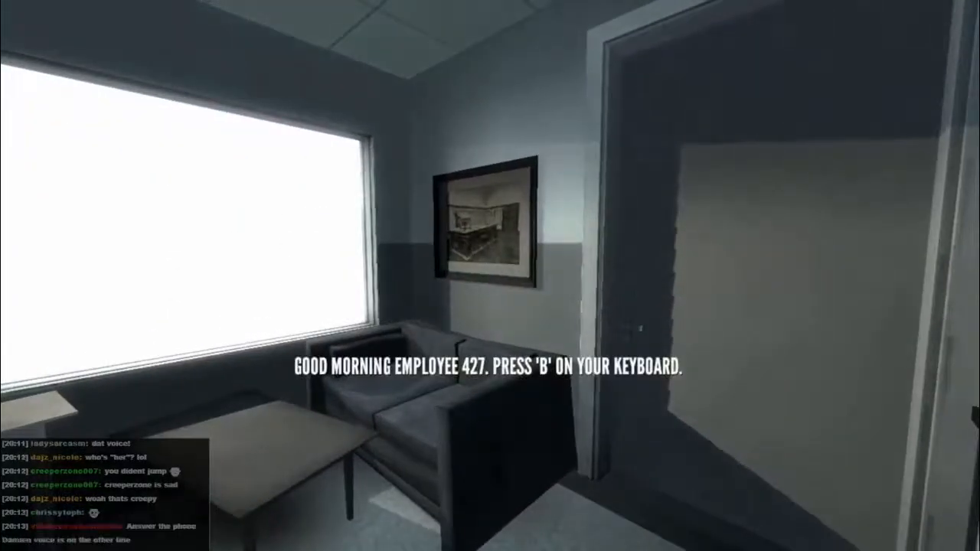
key(b)
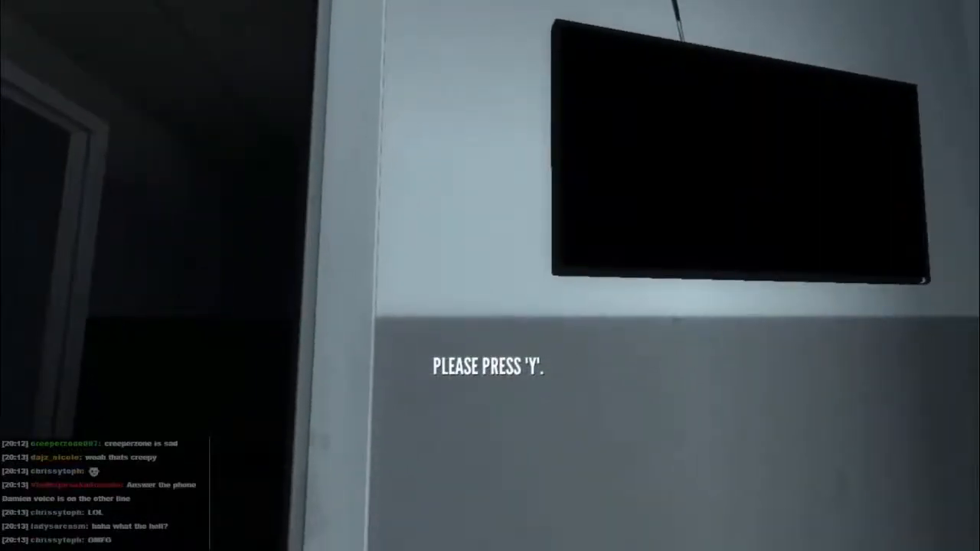
key(y)
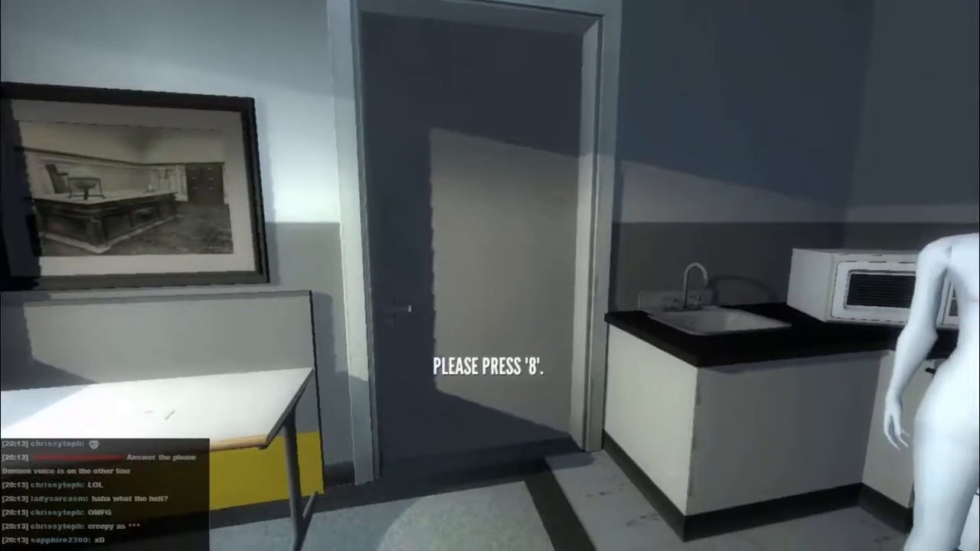
key(8)
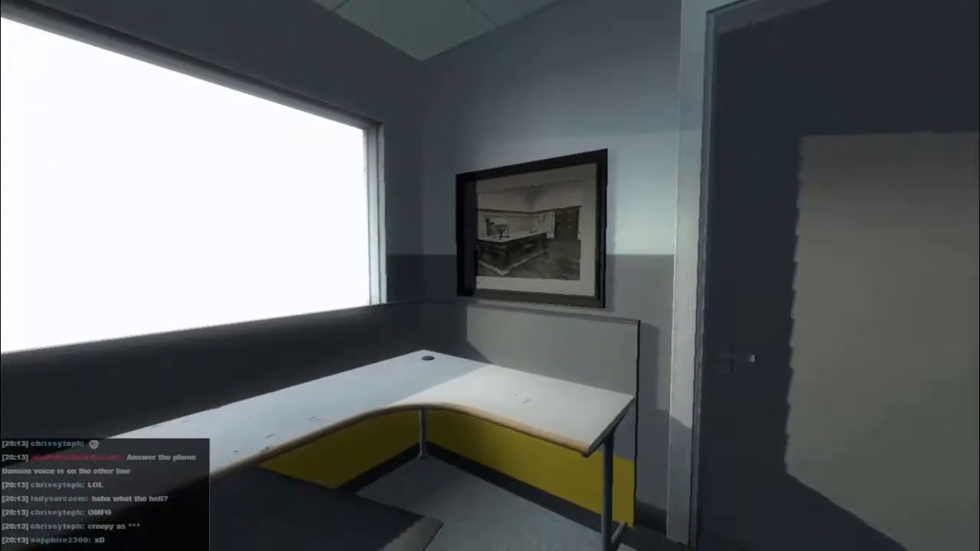
mouse_move(490, 276)
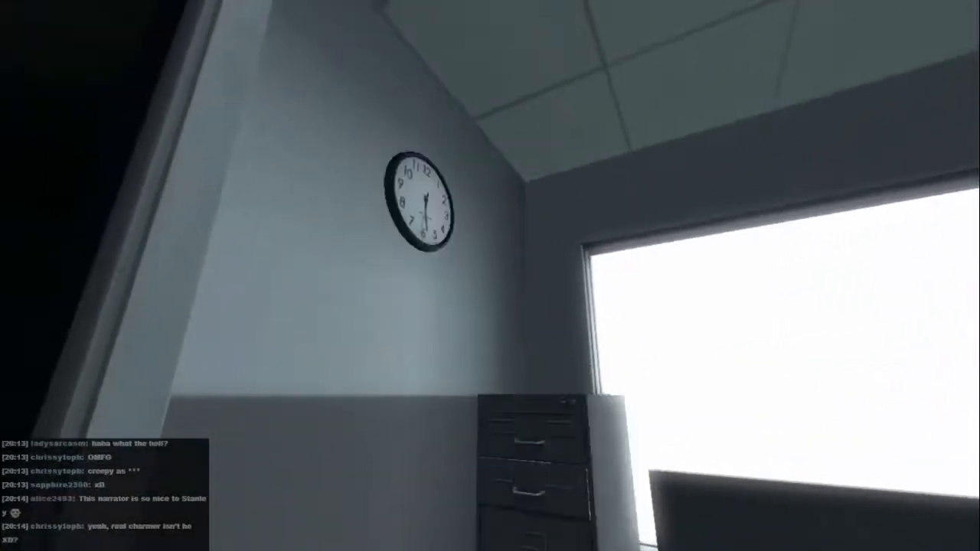
mouse_move(490, 275)
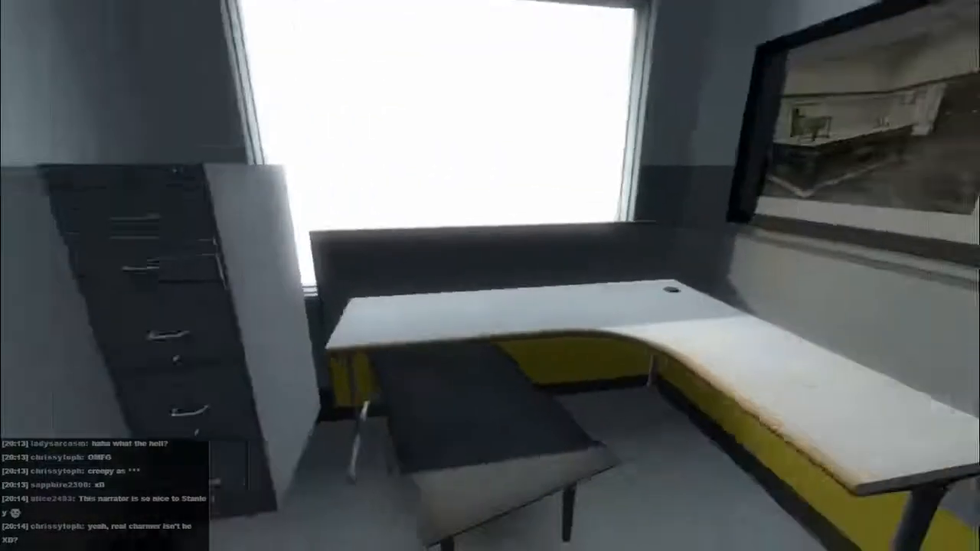
mouse_move(490, 275)
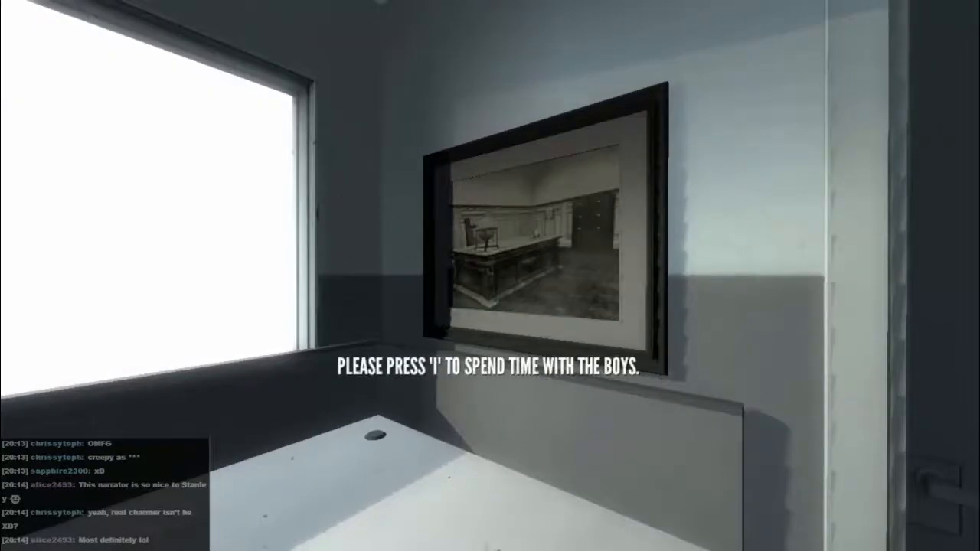
key(i)
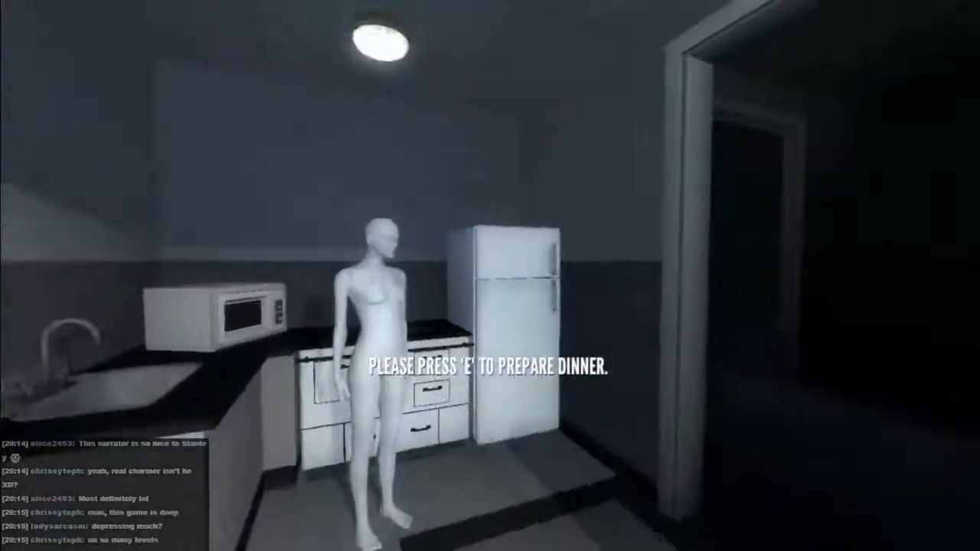
key(e)
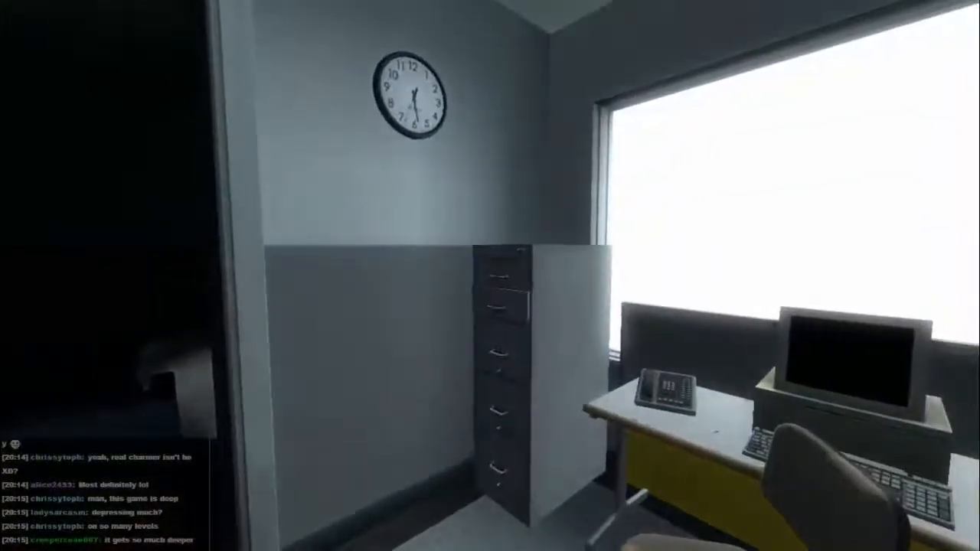
mouse_move(490, 276)
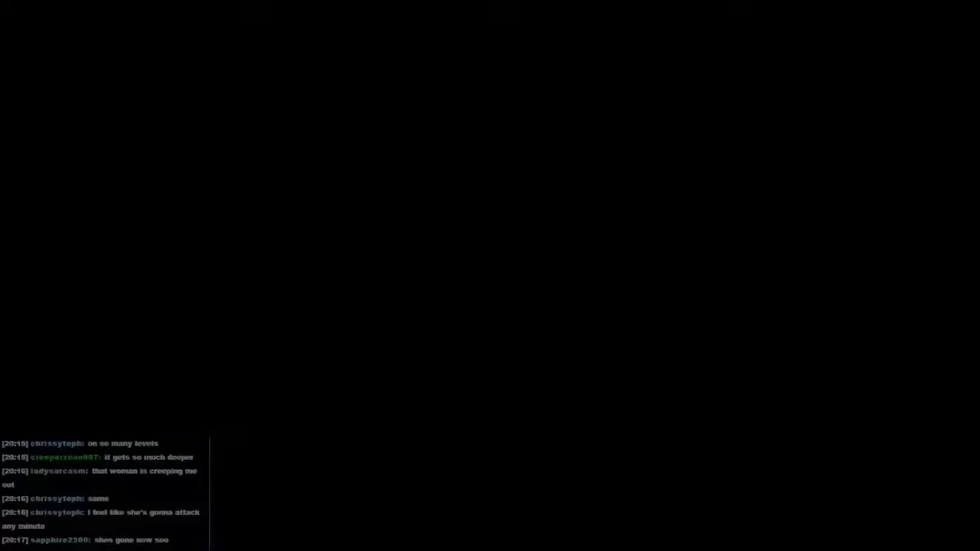
scroll(down, 3)
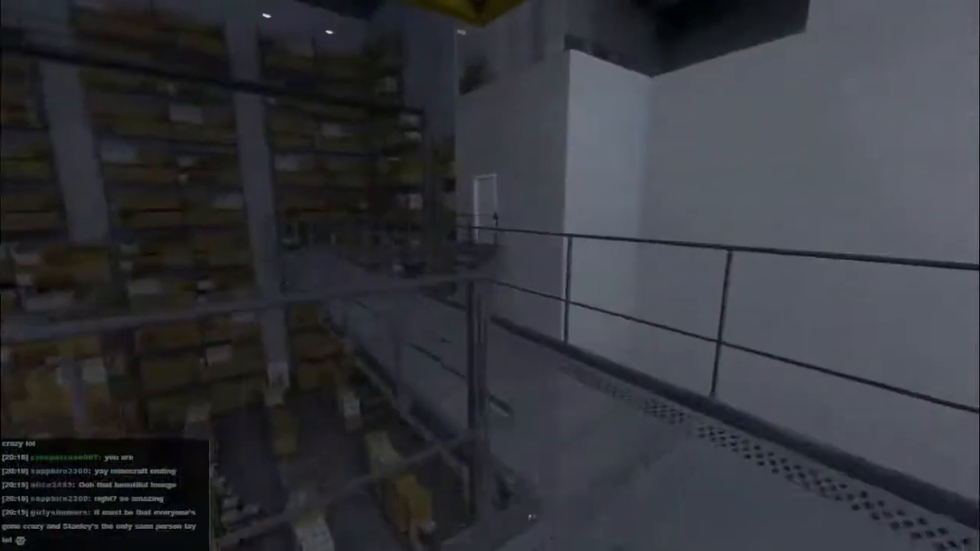
mouse_move(490, 276)
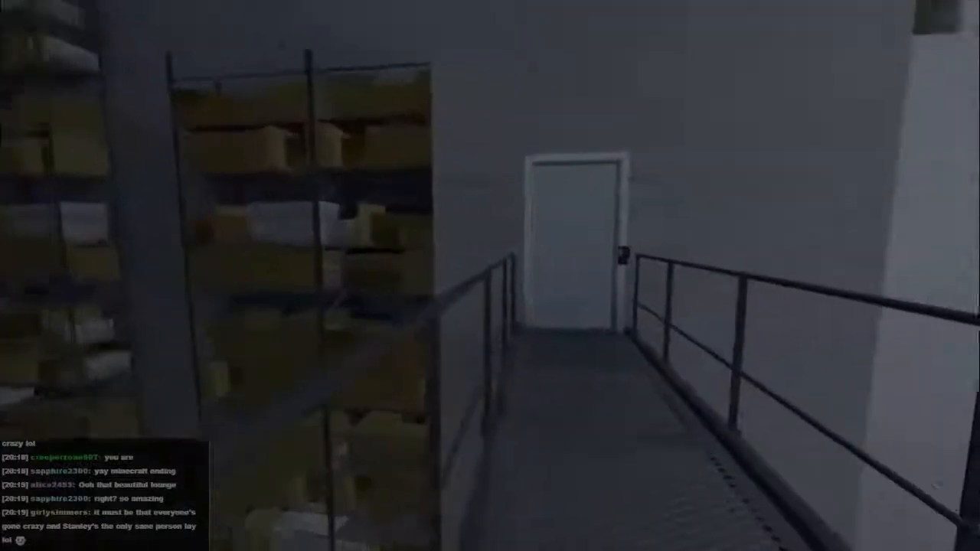
mouse_move(490, 275)
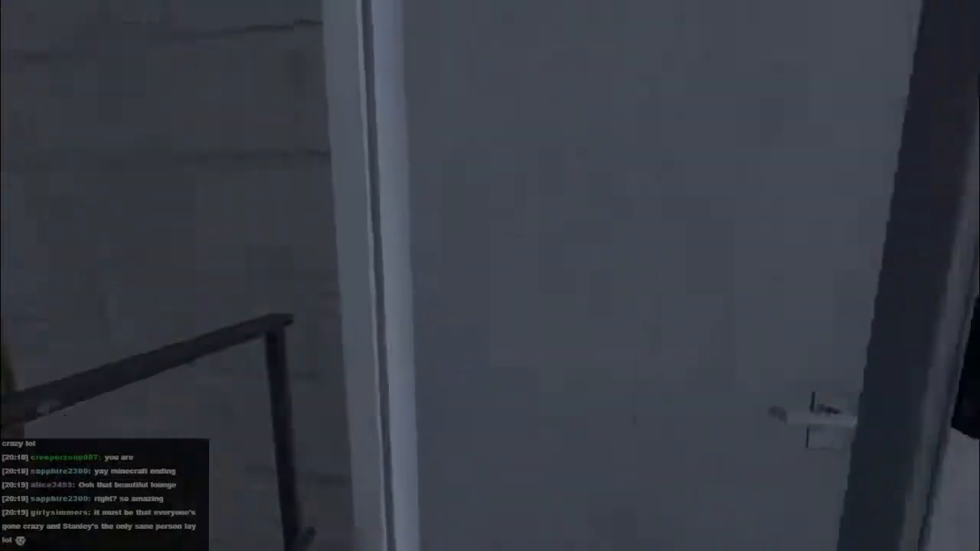
mouse_move(490, 275)
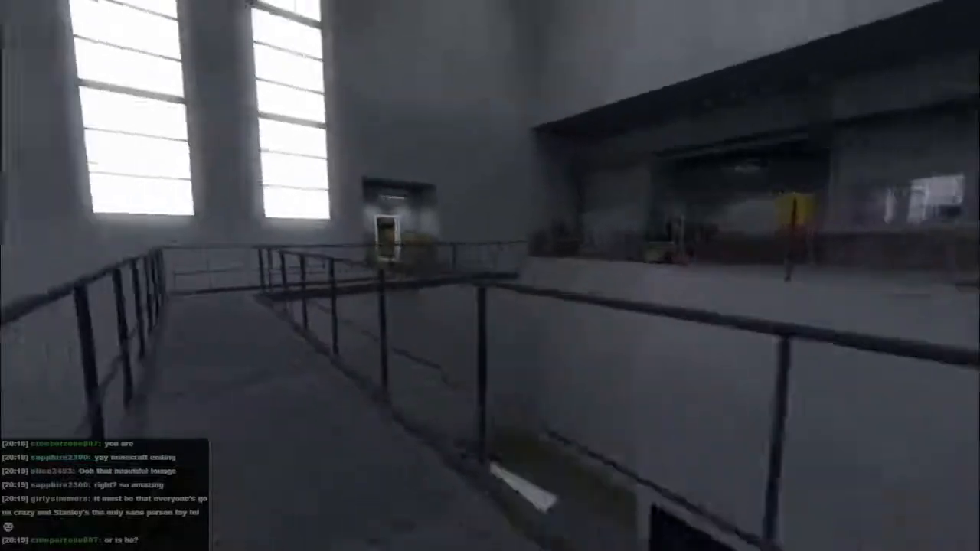
mouse_move(490, 276)
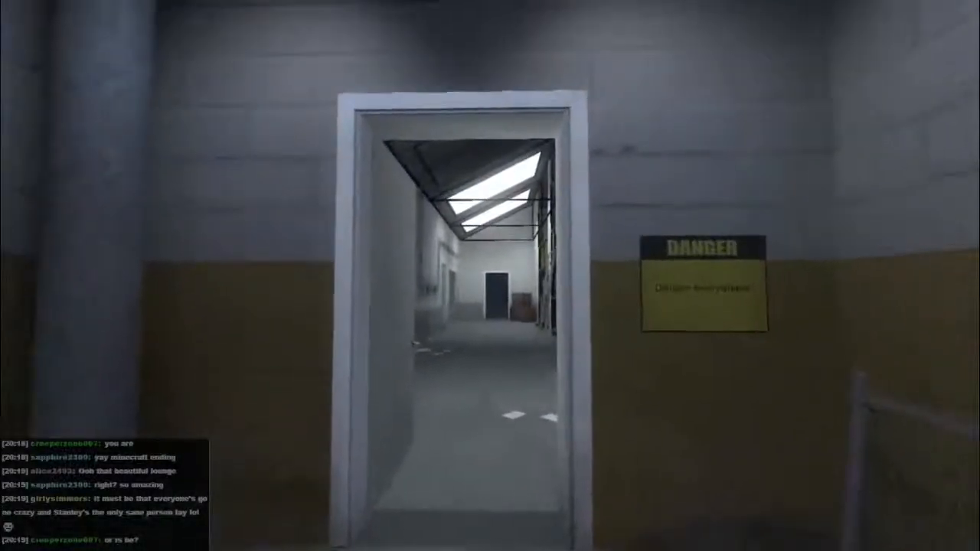
mouse_move(490, 275)
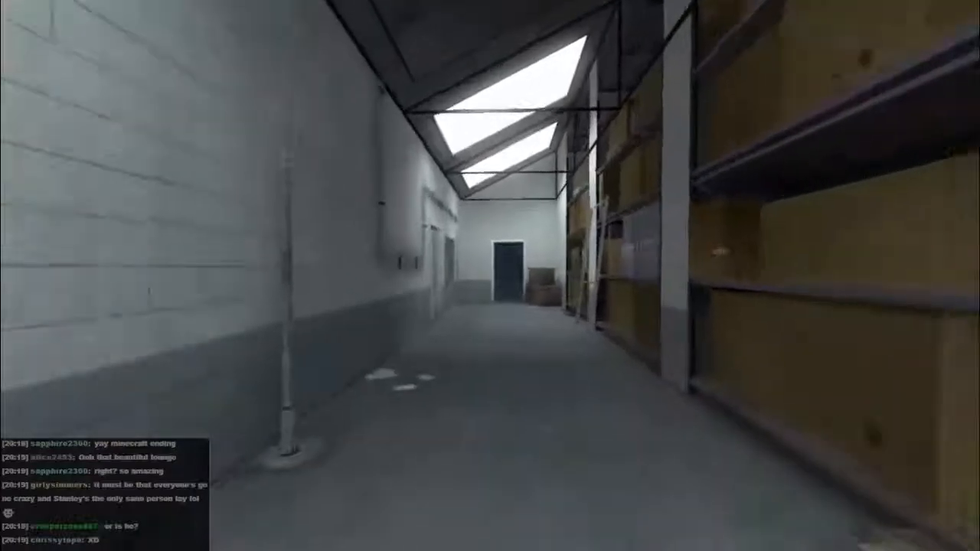
mouse_move(490, 275)
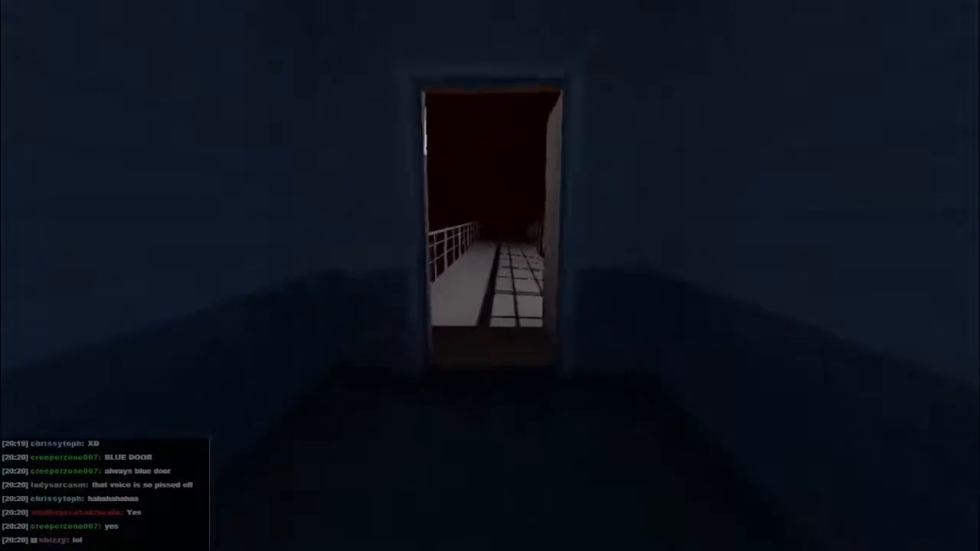
key(w)
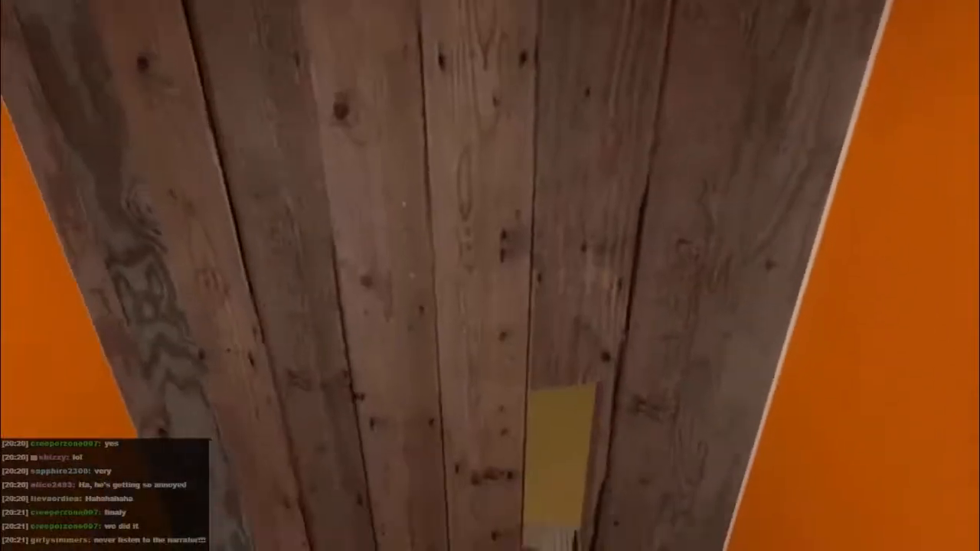
mouse_move(489, 276)
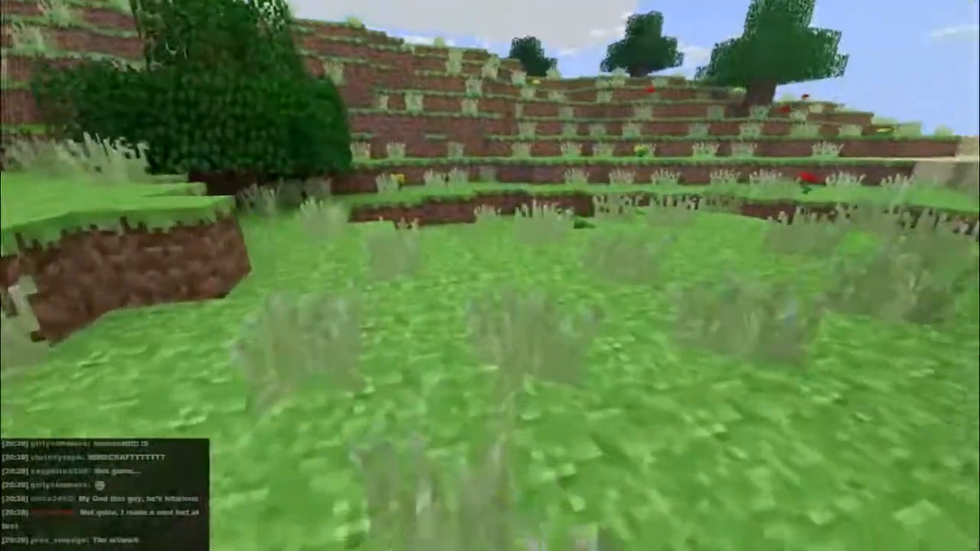
mouse_move(490, 275)
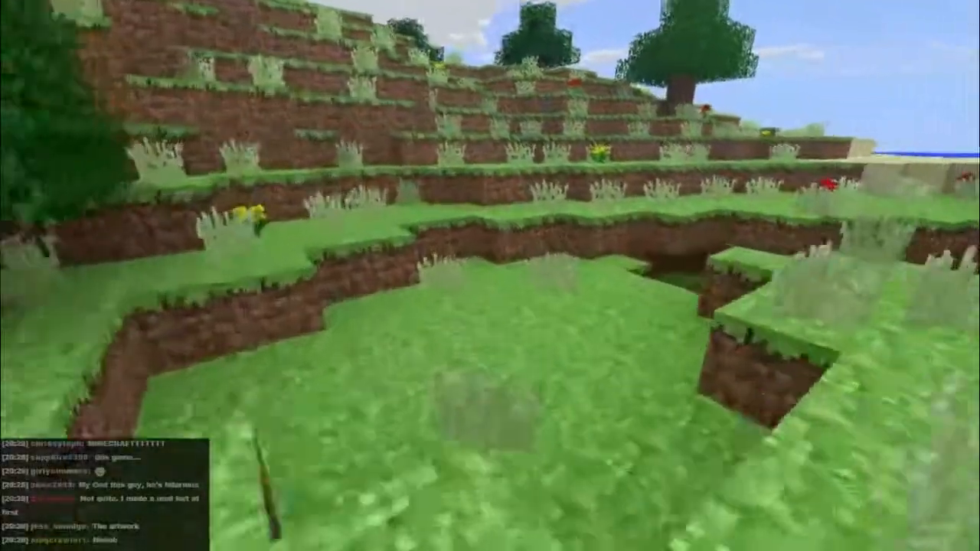
mouse_move(490, 276)
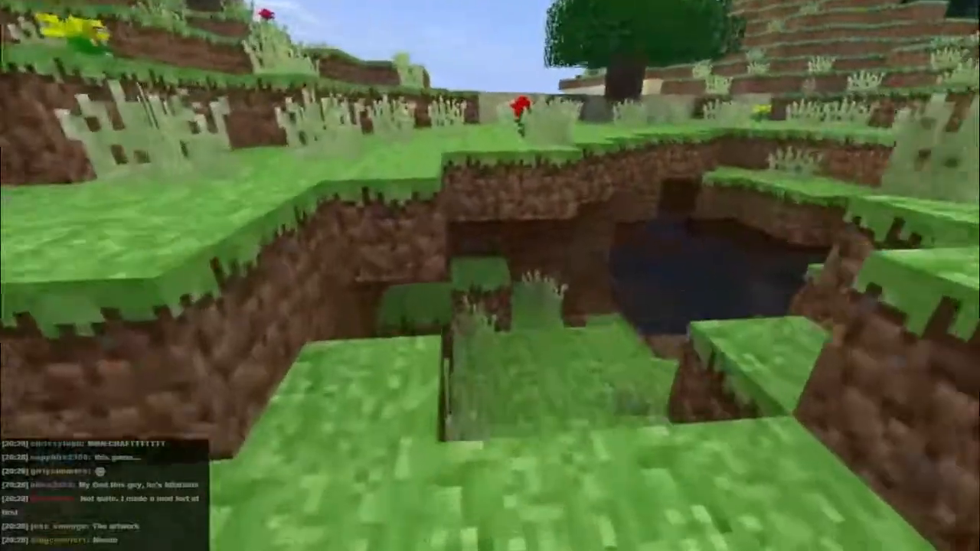